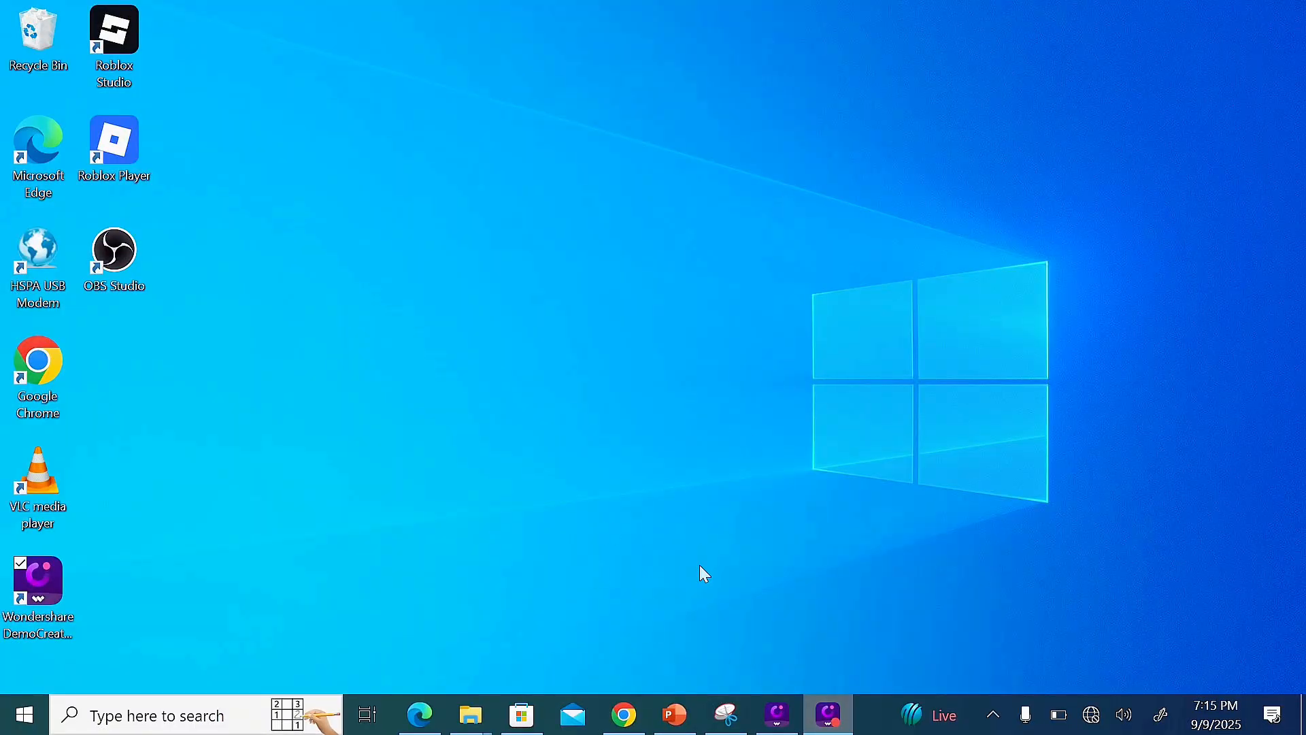
mouse_move(691, 520)
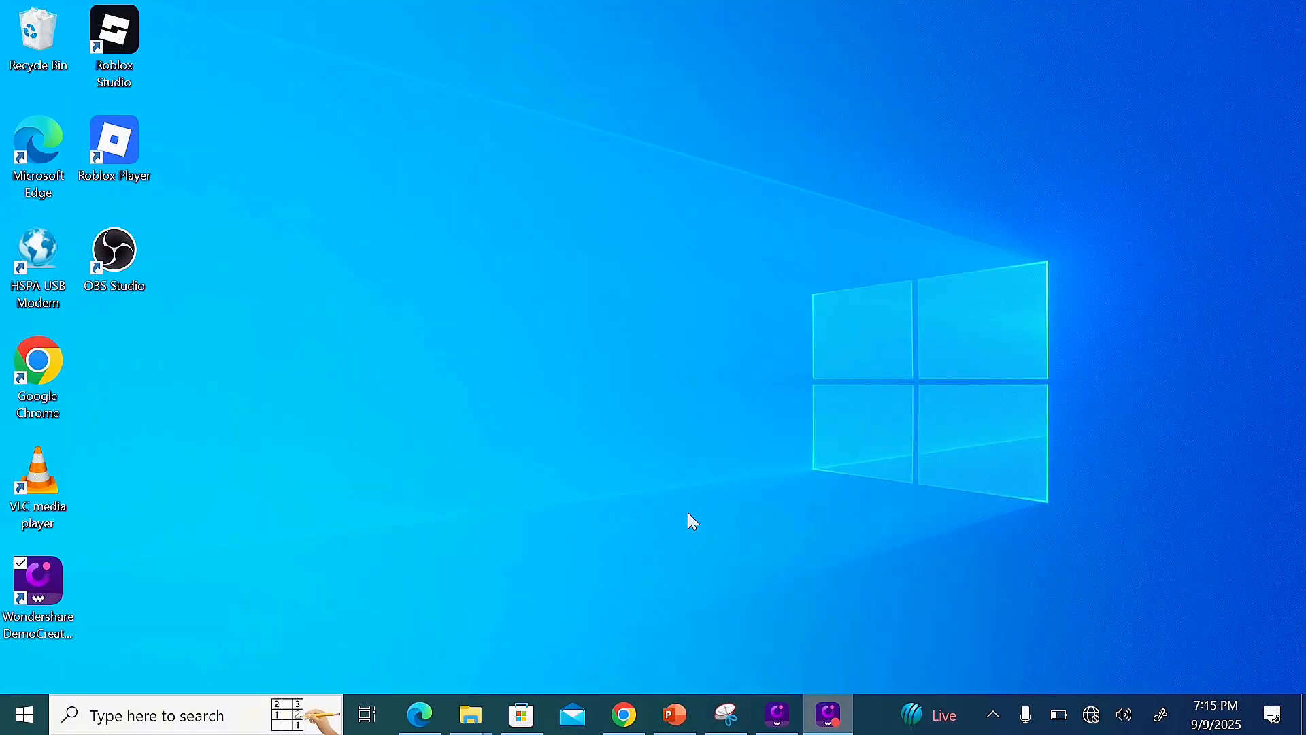
mouse_move(612, 517)
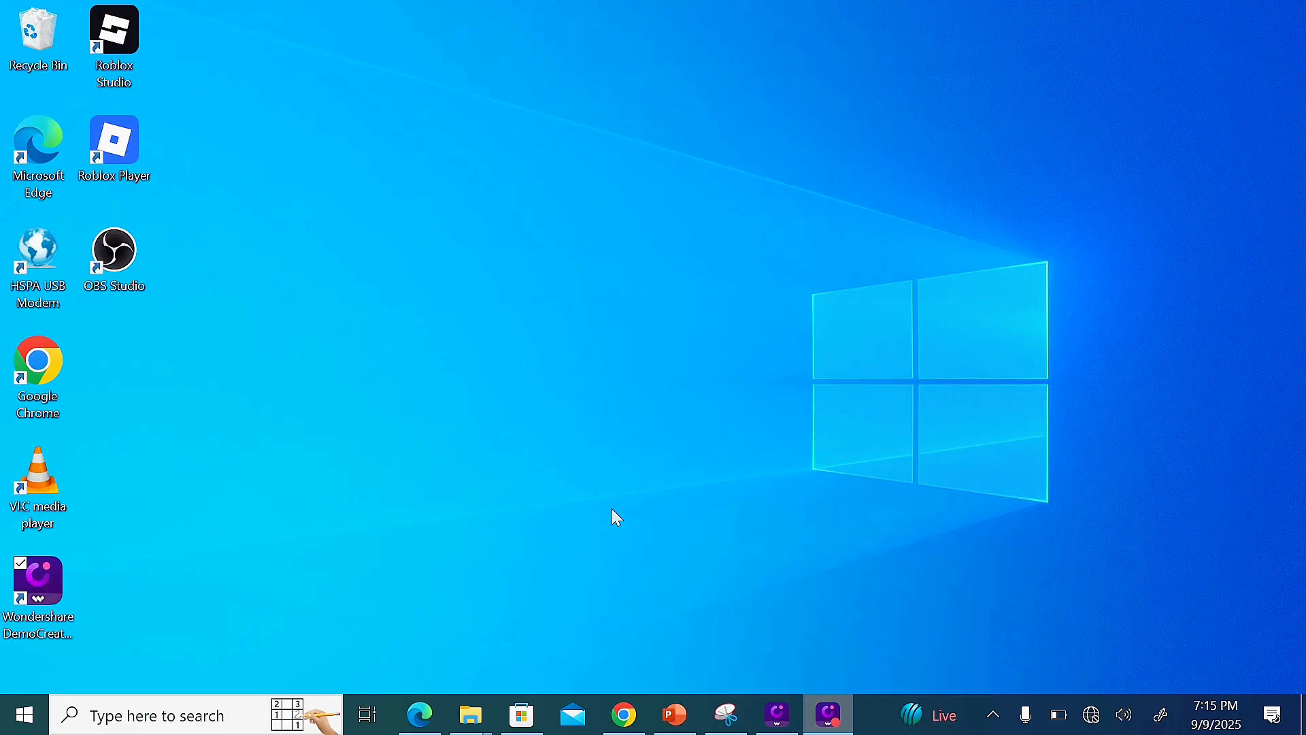
mouse_move(660, 531)
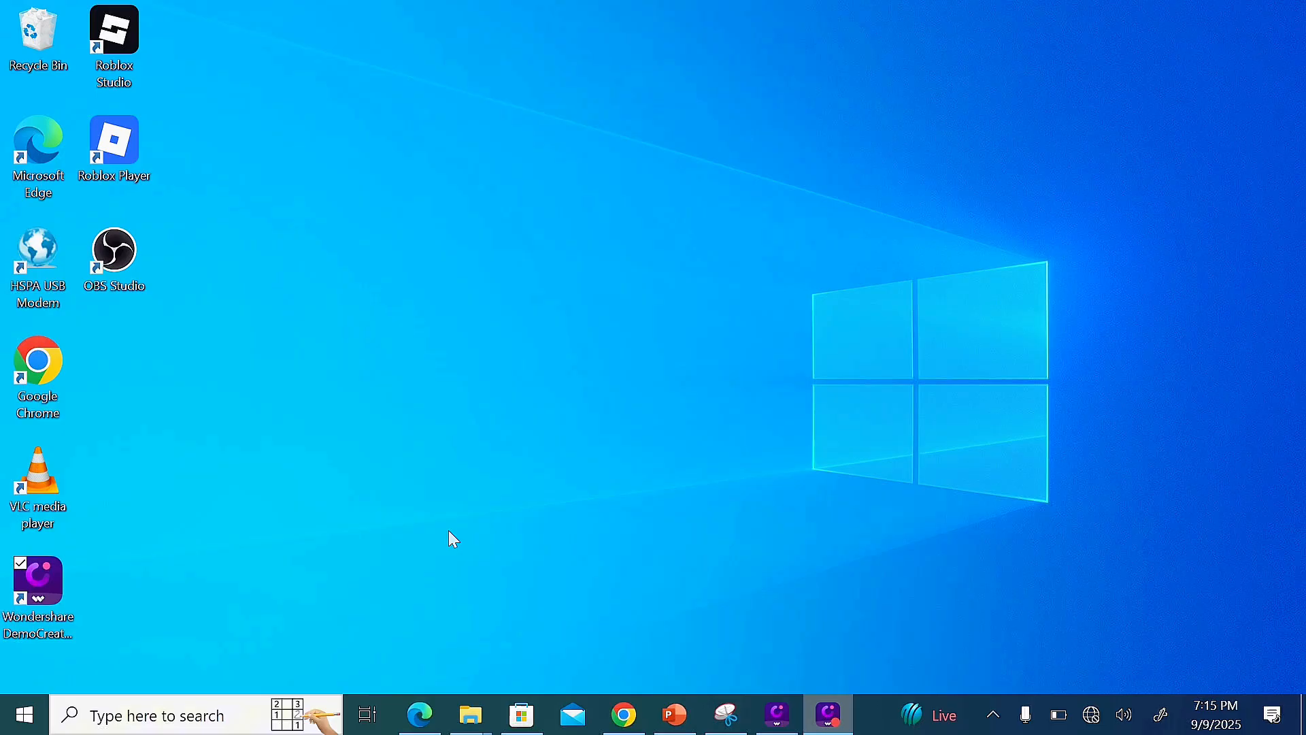
mouse_move(67, 689)
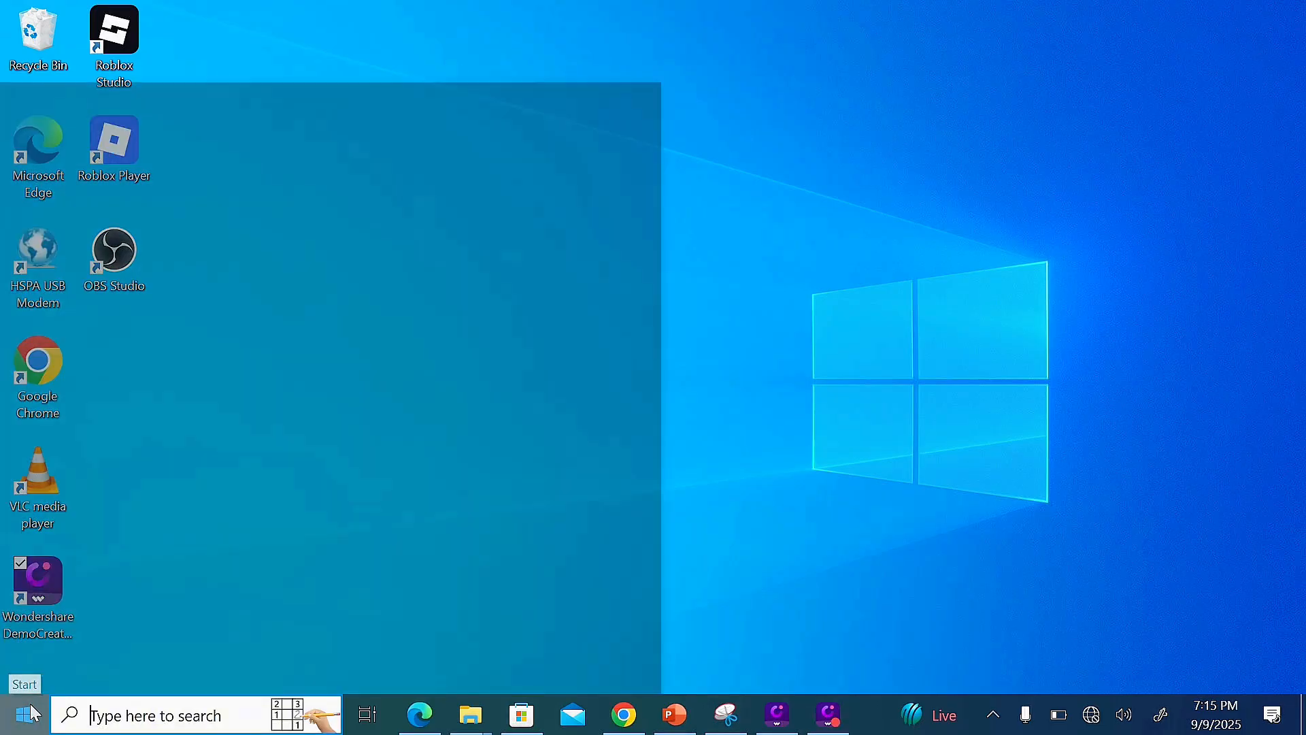
Open Windows Settings from the gear icon in the Start menu
left_click(16, 714)
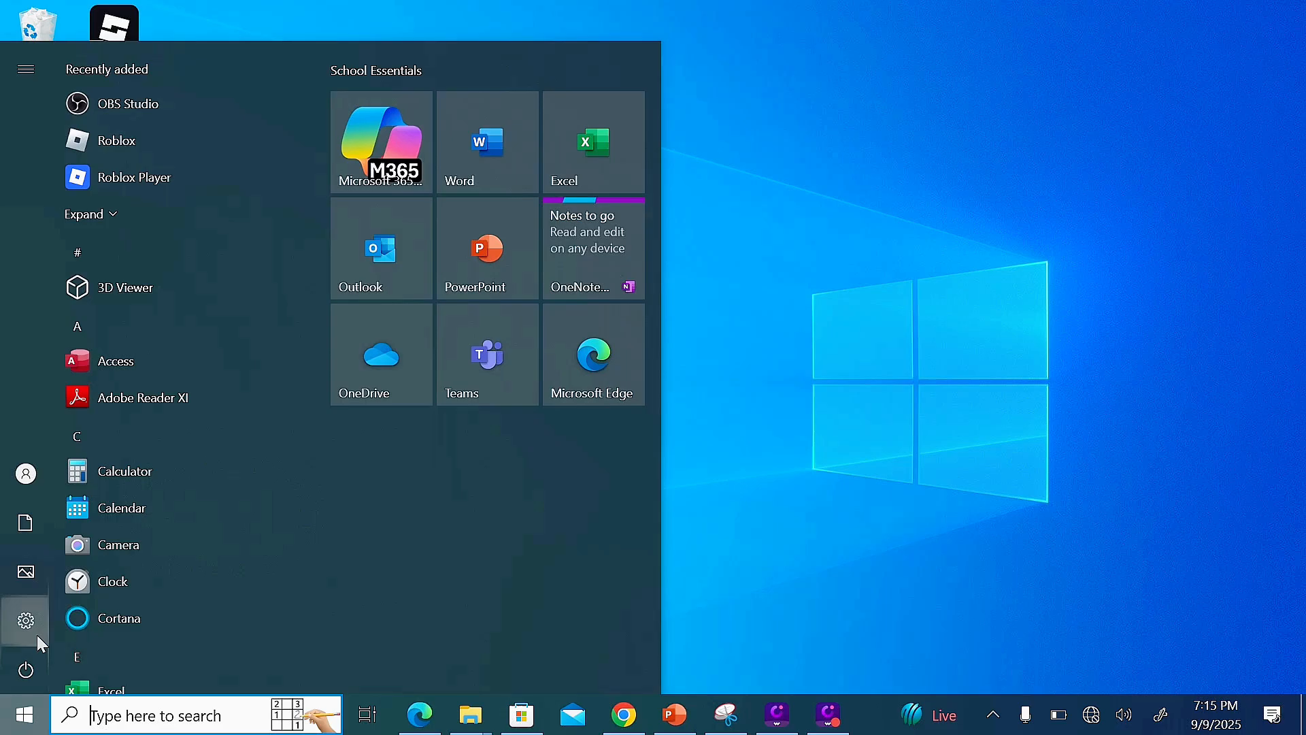
left_click(25, 619)
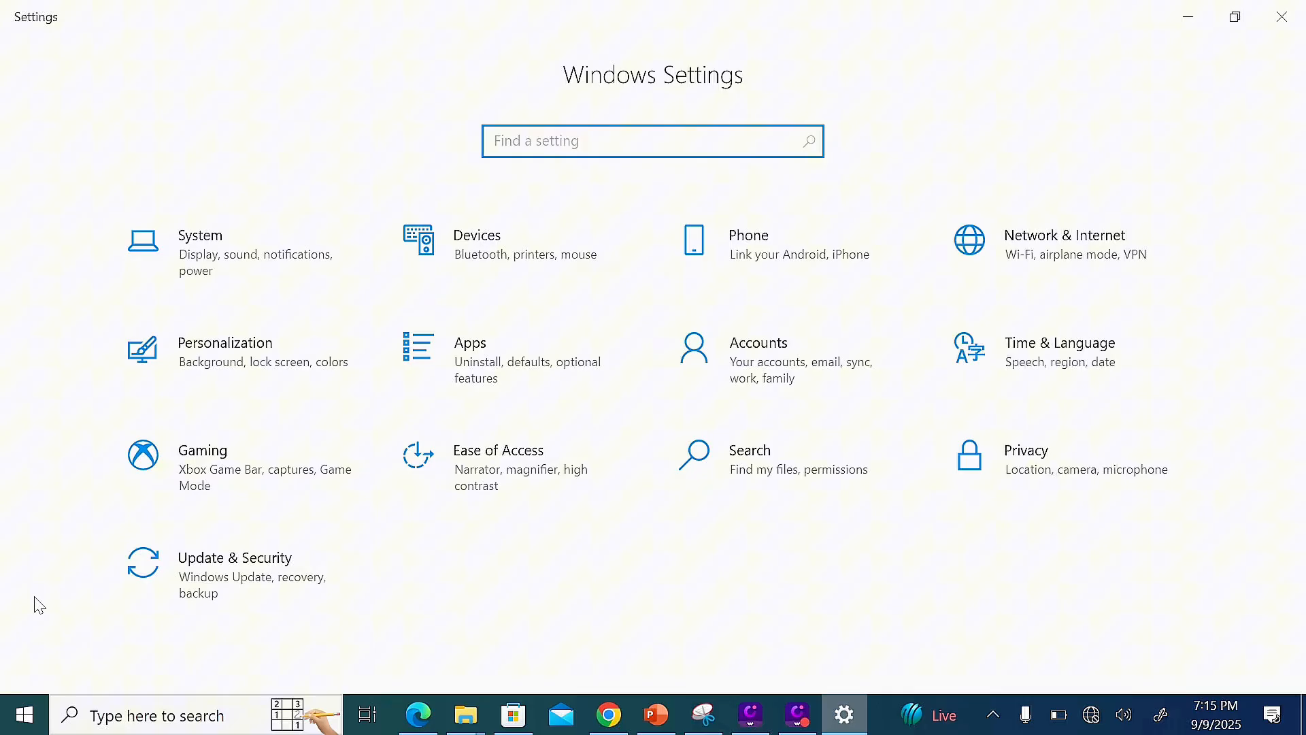
mouse_move(515, 359)
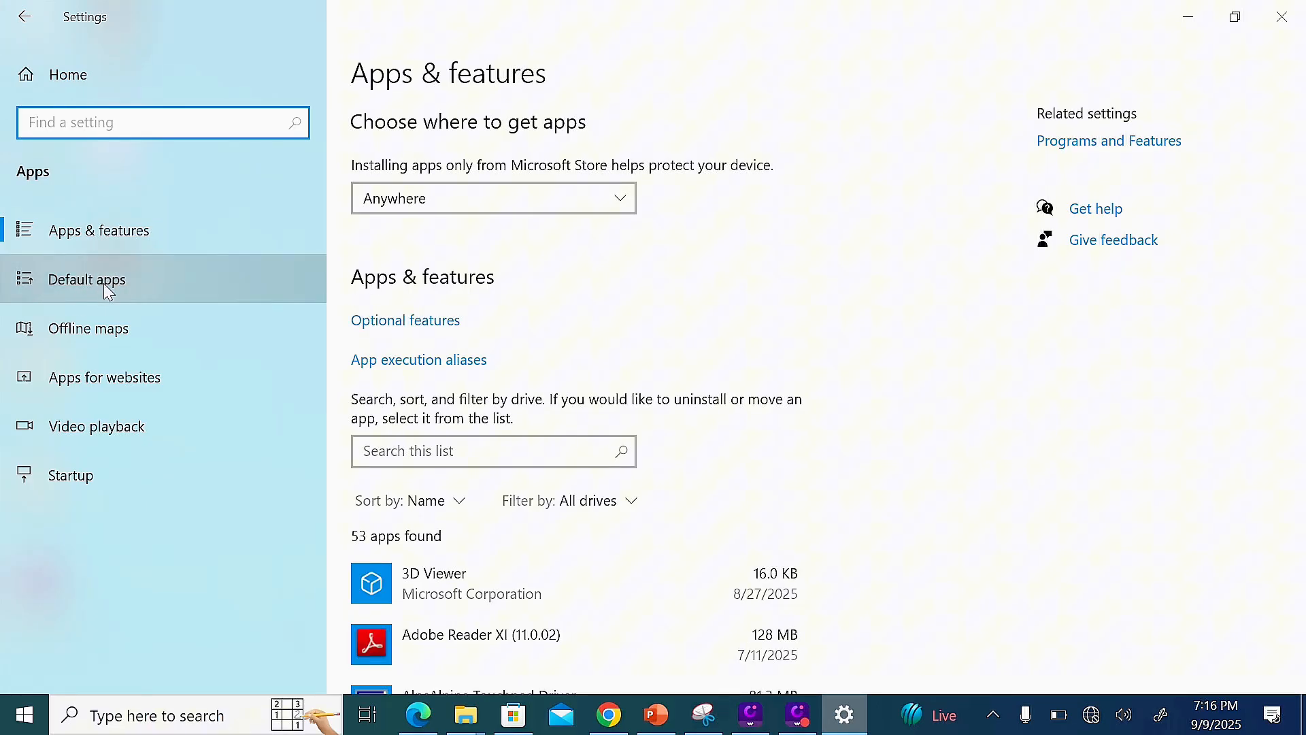
Go to the Default apps page and scroll down to the Web browser entry
left_click(87, 279)
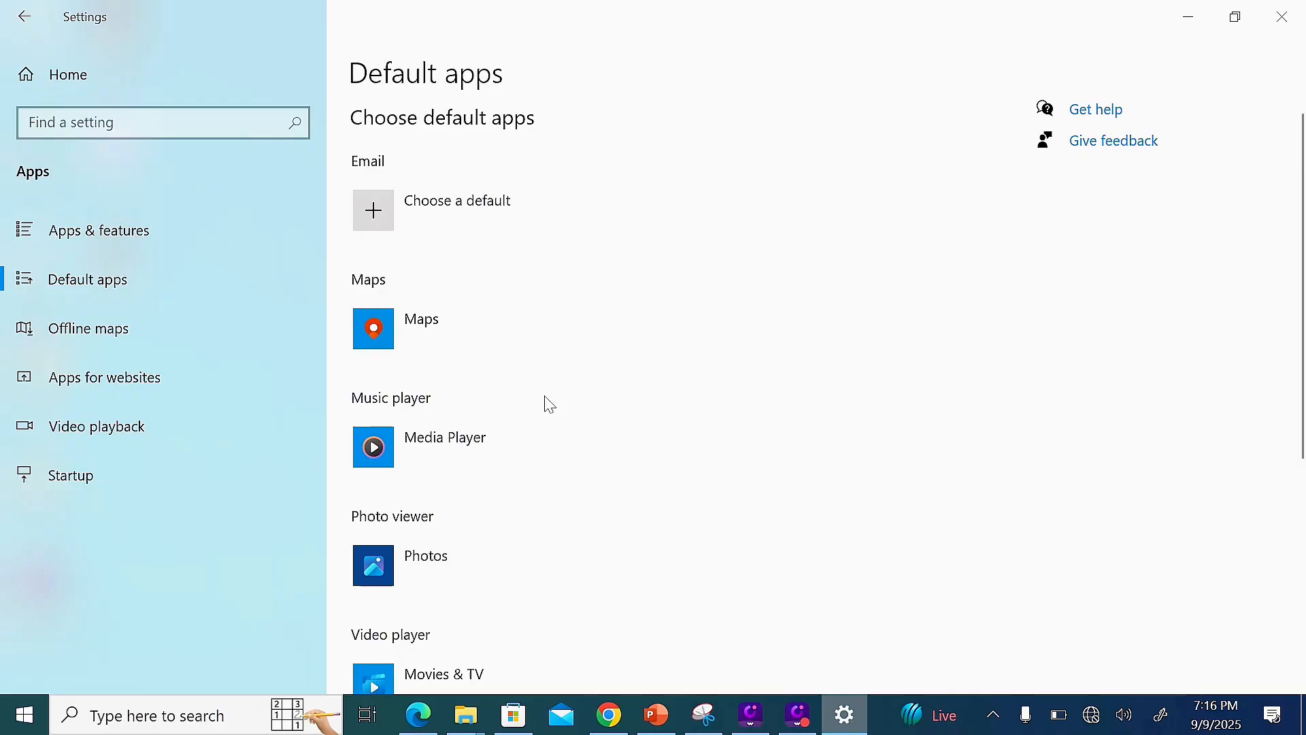
scroll("down", 3)
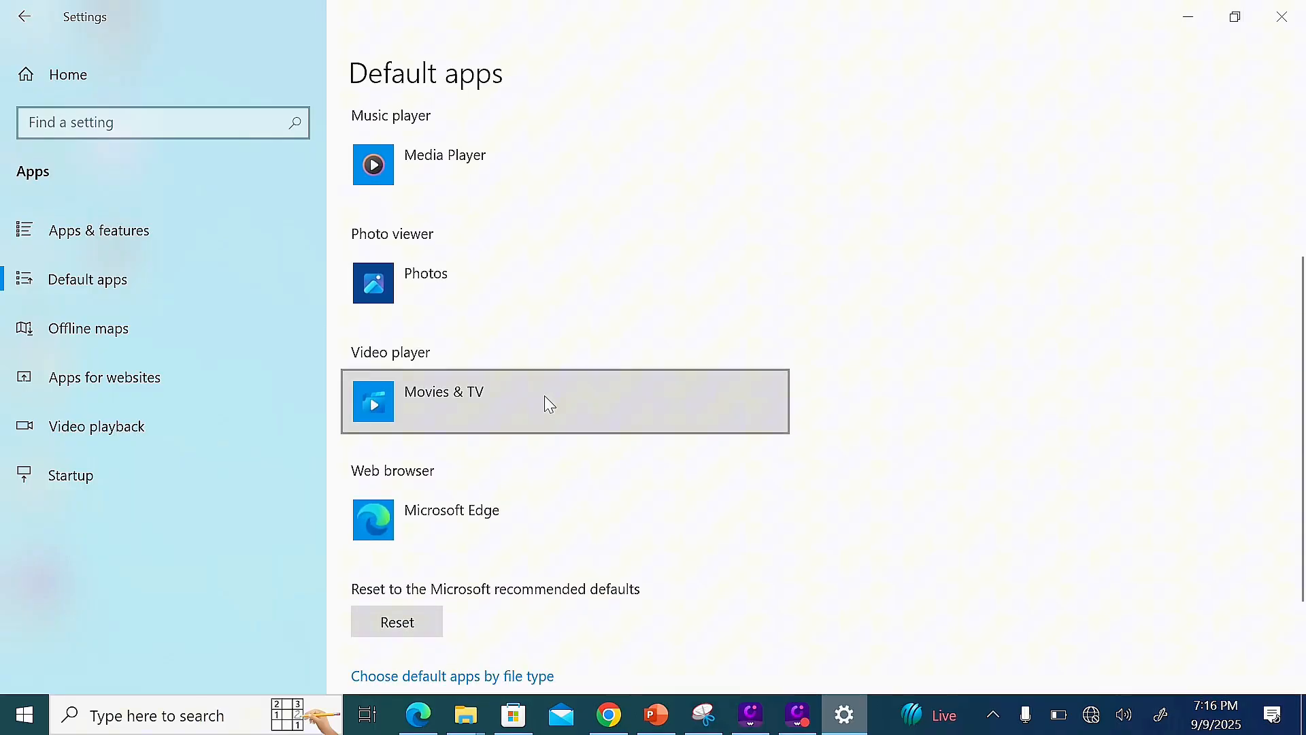
scroll("down", 3)
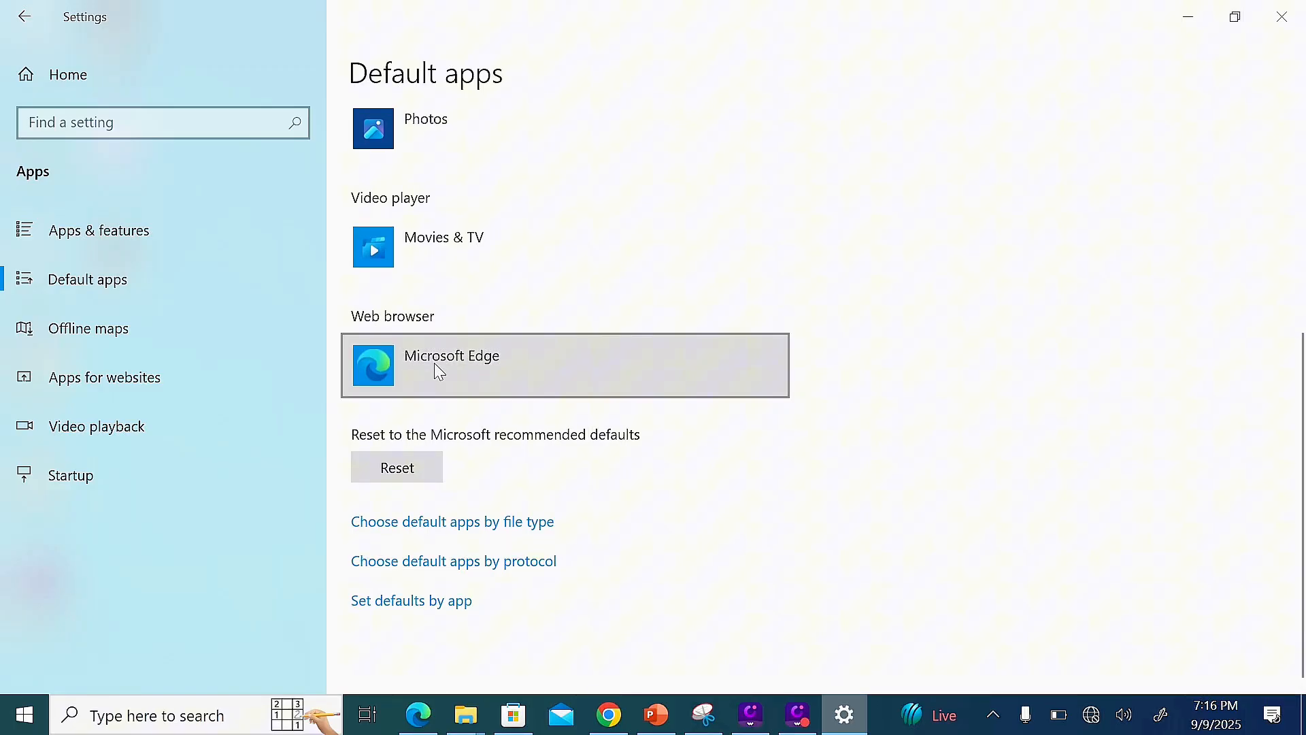
mouse_move(519, 379)
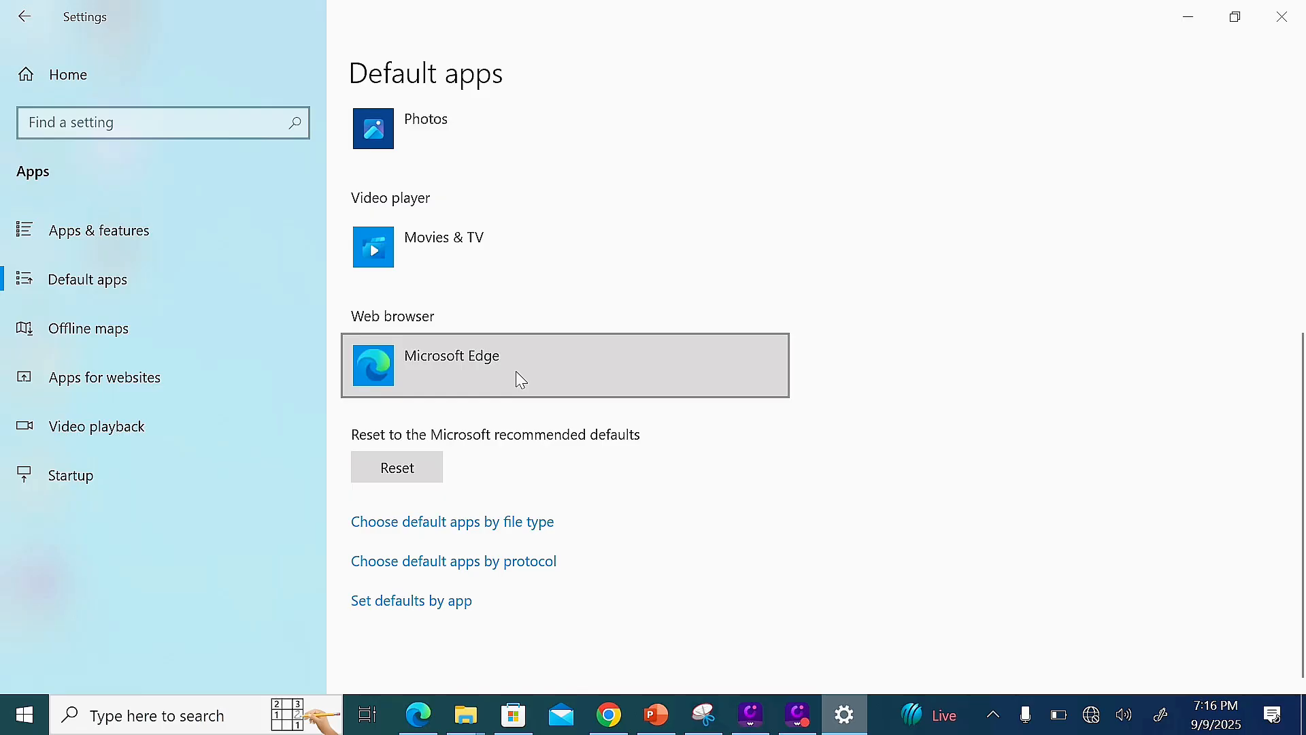
mouse_move(496, 378)
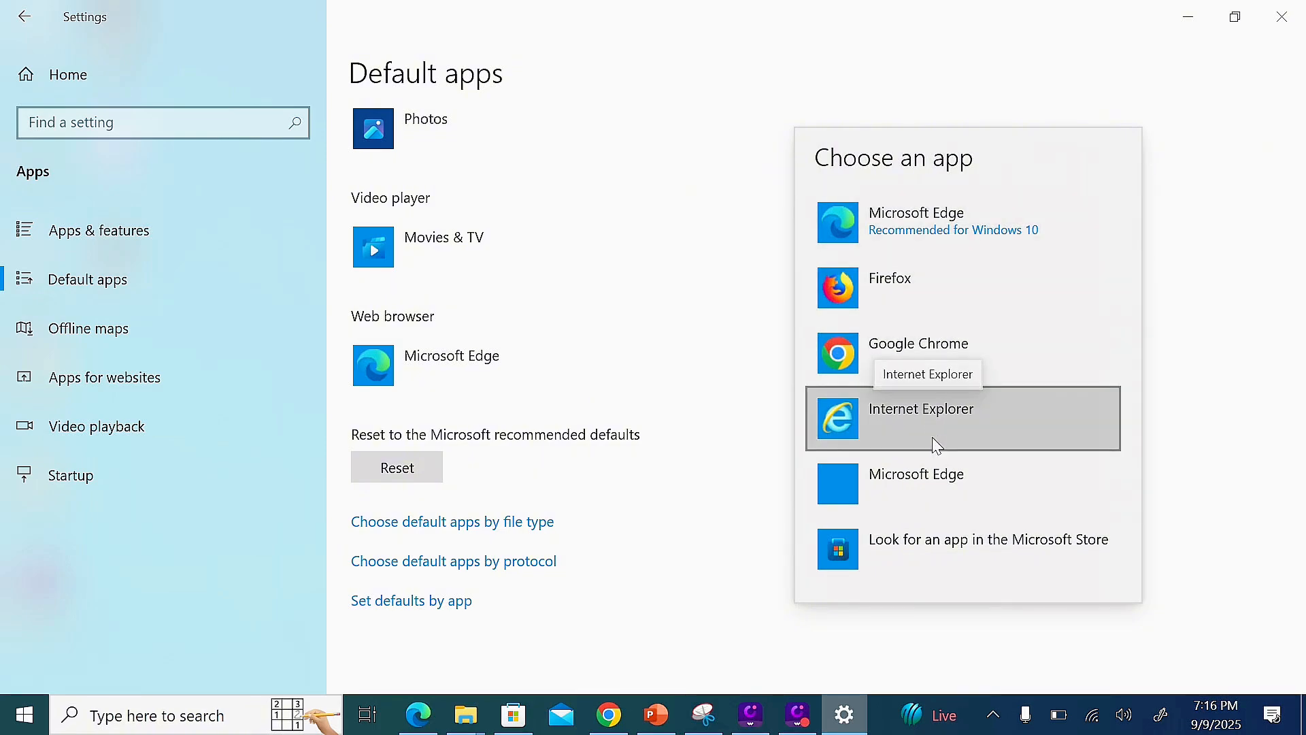
mouse_move(937, 490)
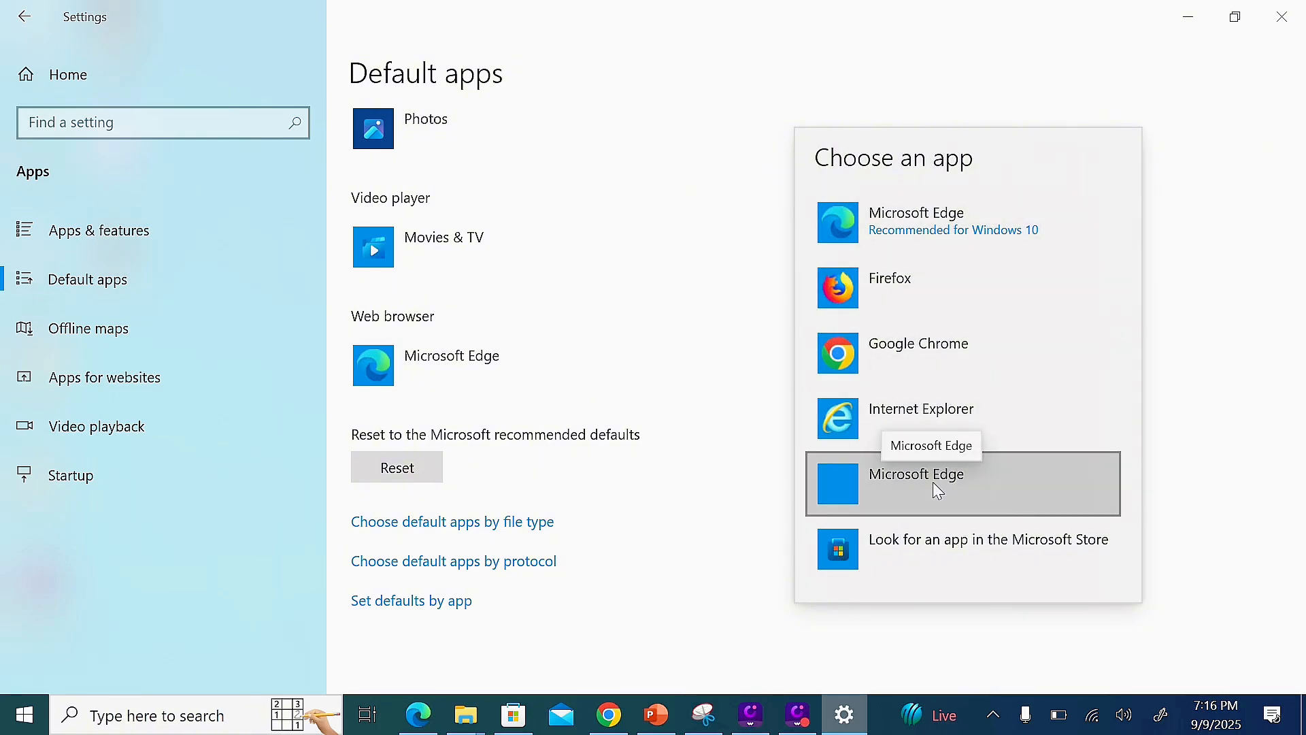
mouse_move(933, 364)
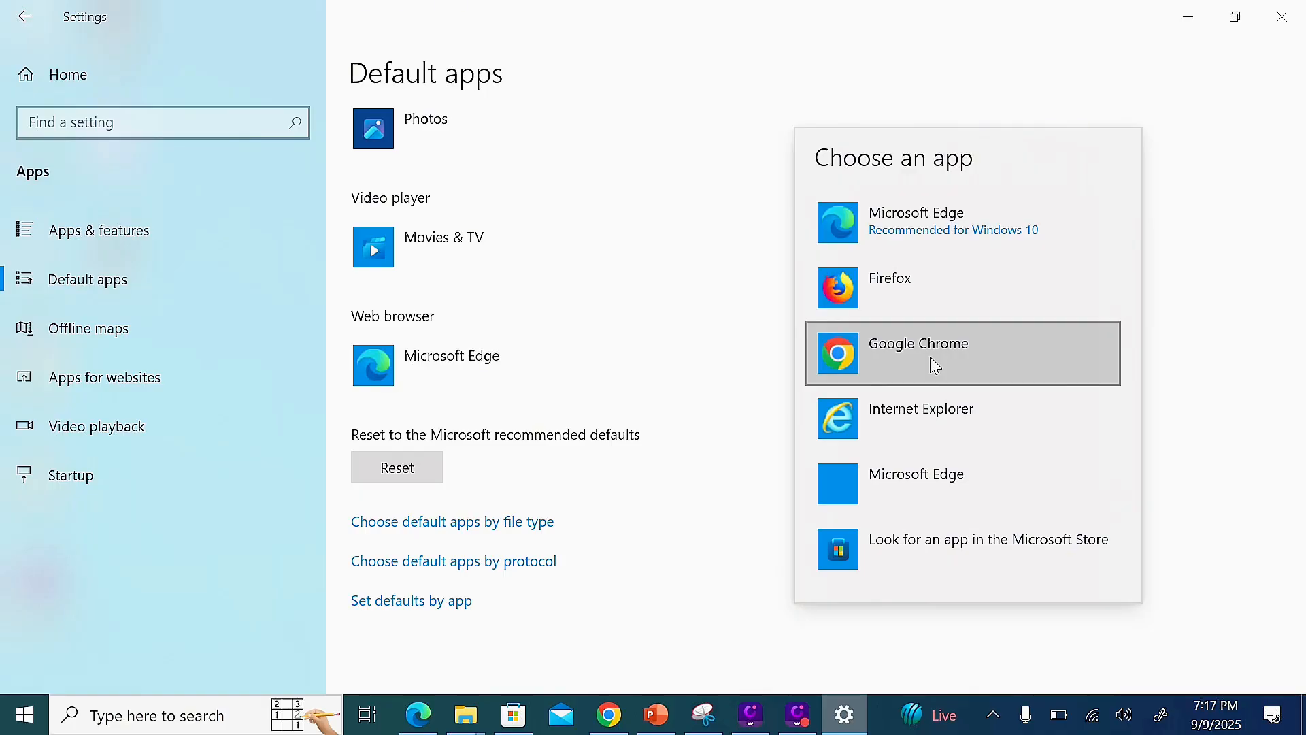
Select Google Chrome as the web browser and confirm Switch anyway
left_click(917, 343)
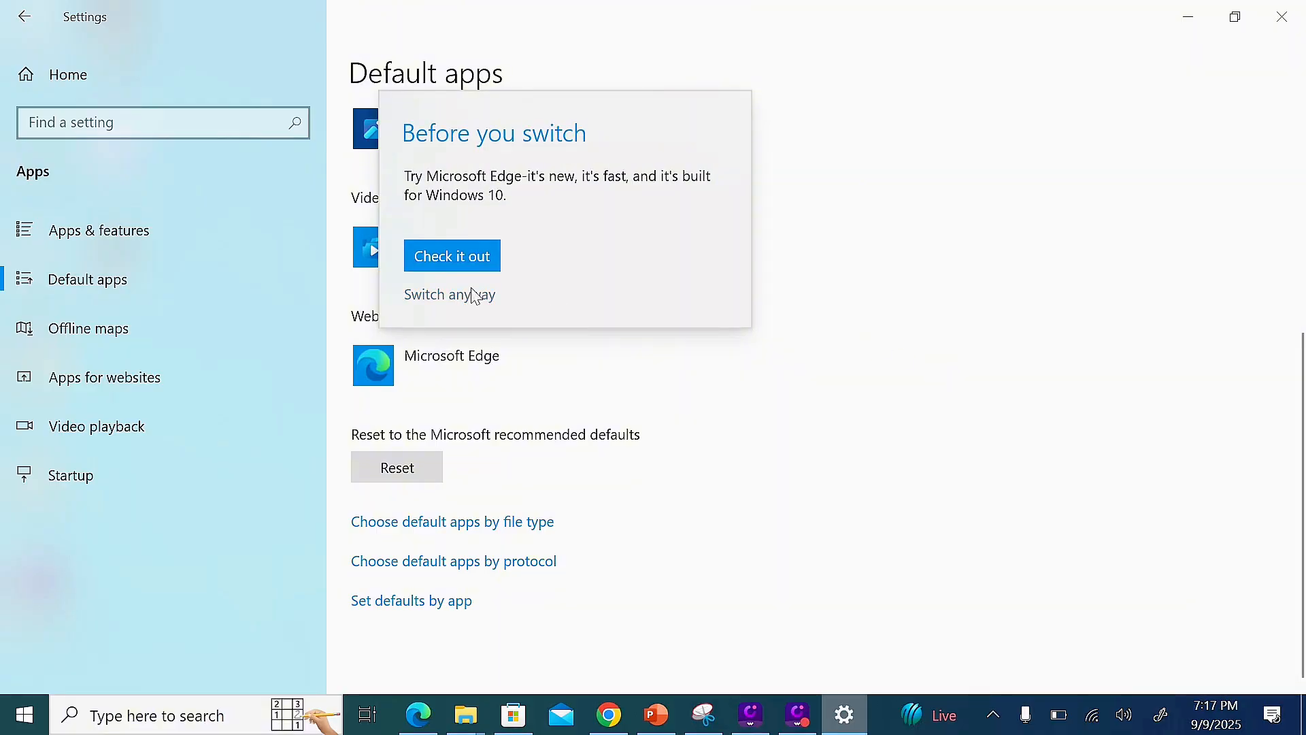
mouse_move(450, 294)
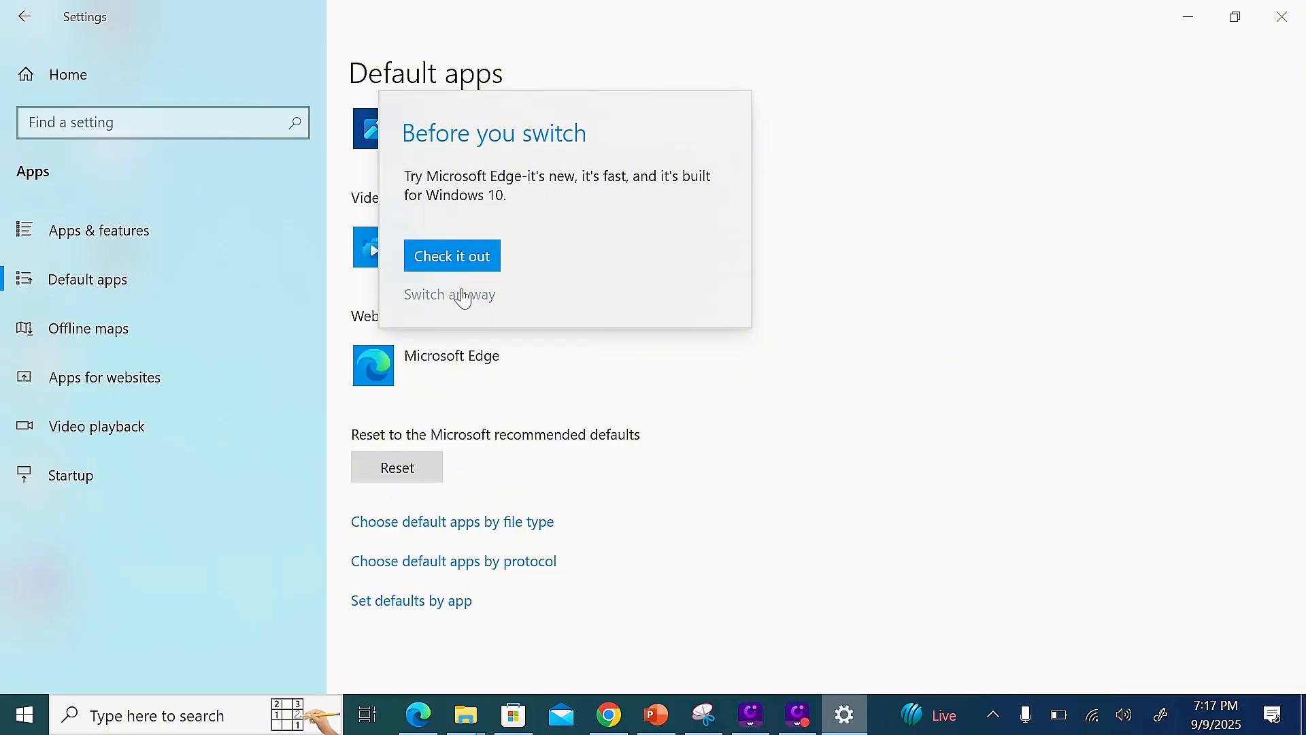
left_click(449, 294)
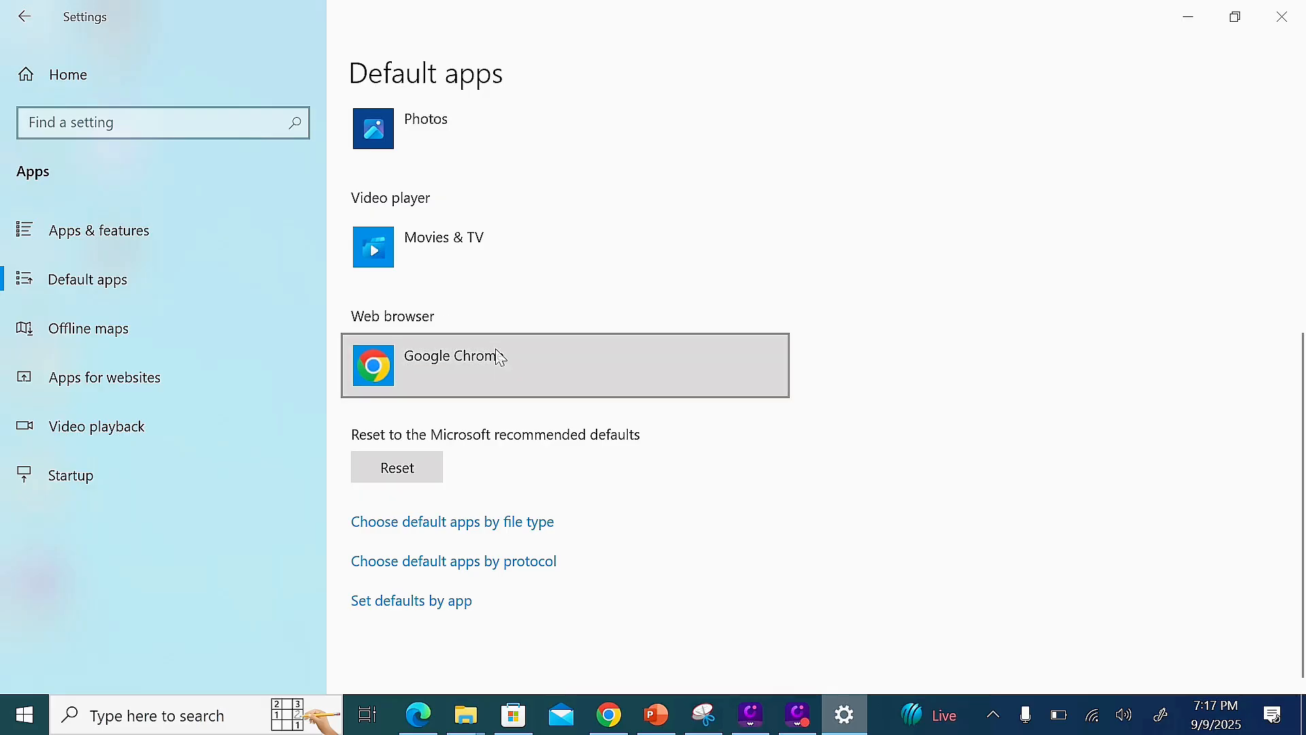
mouse_move(513, 405)
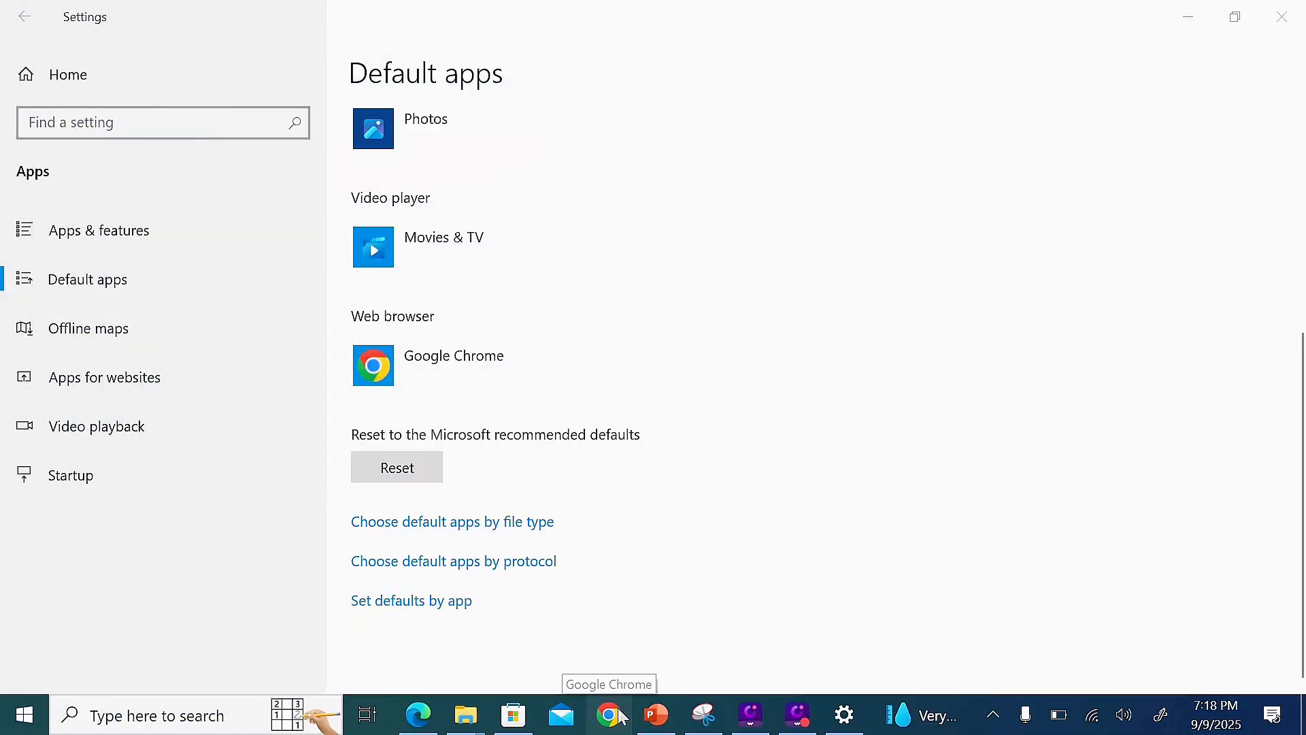
Launch Google Chrome from its taskbar icon to a new tab page
left_click(610, 715)
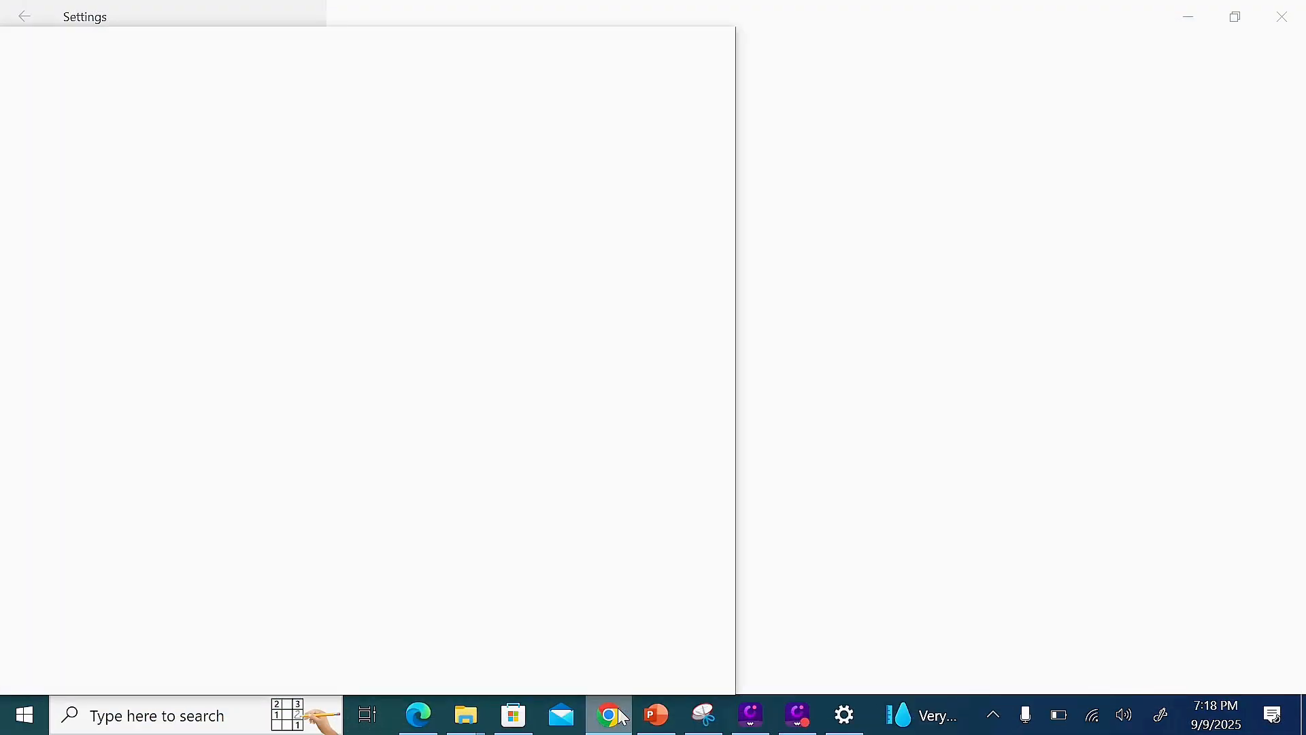
left_click(609, 715)
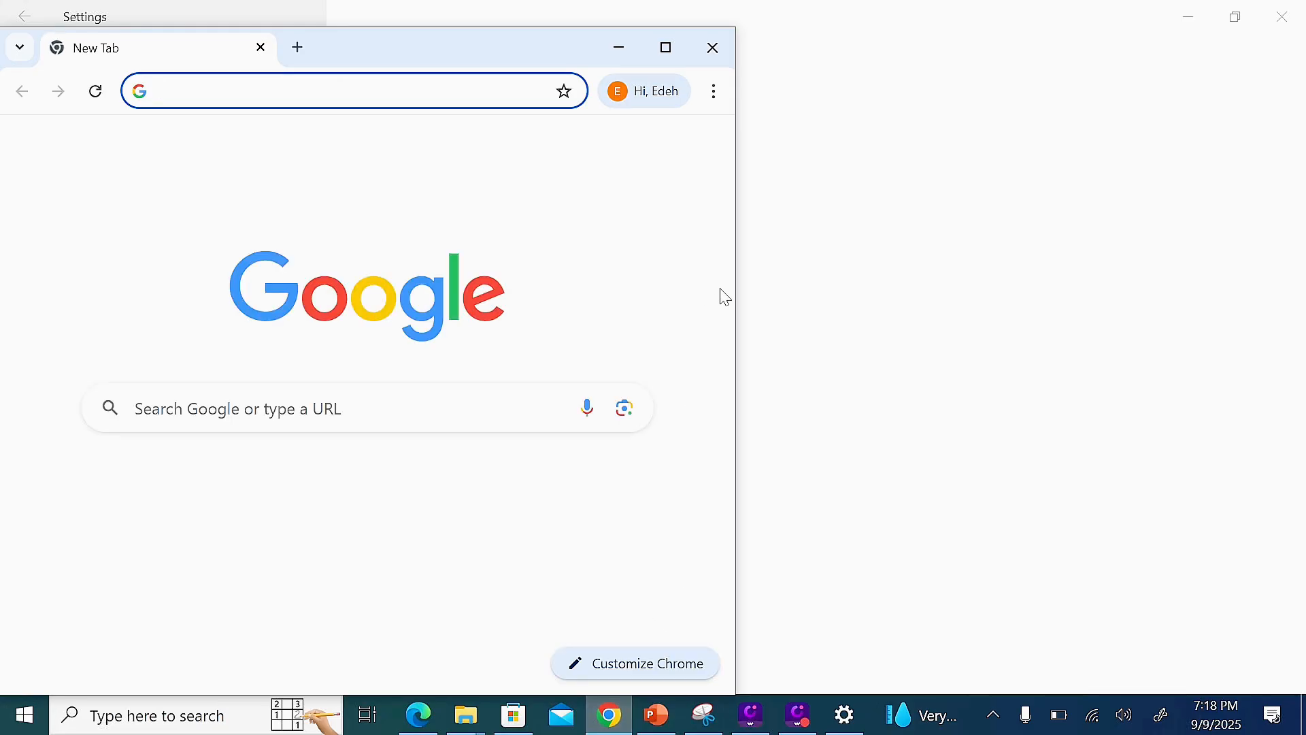